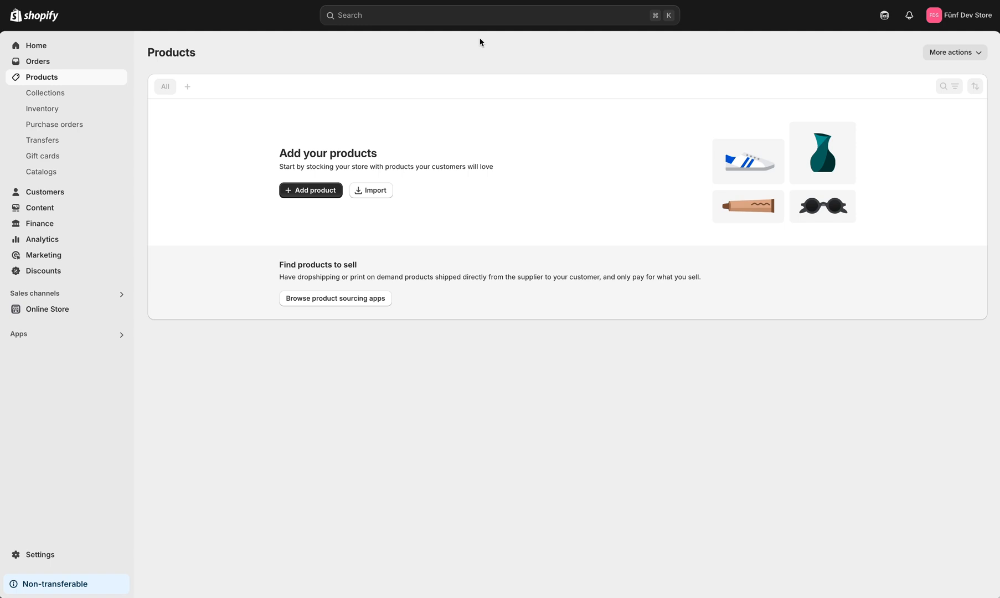
# Search the admin for 'Shopyflow' and show its Shopify App Store results.
pyautogui.click(498, 15)
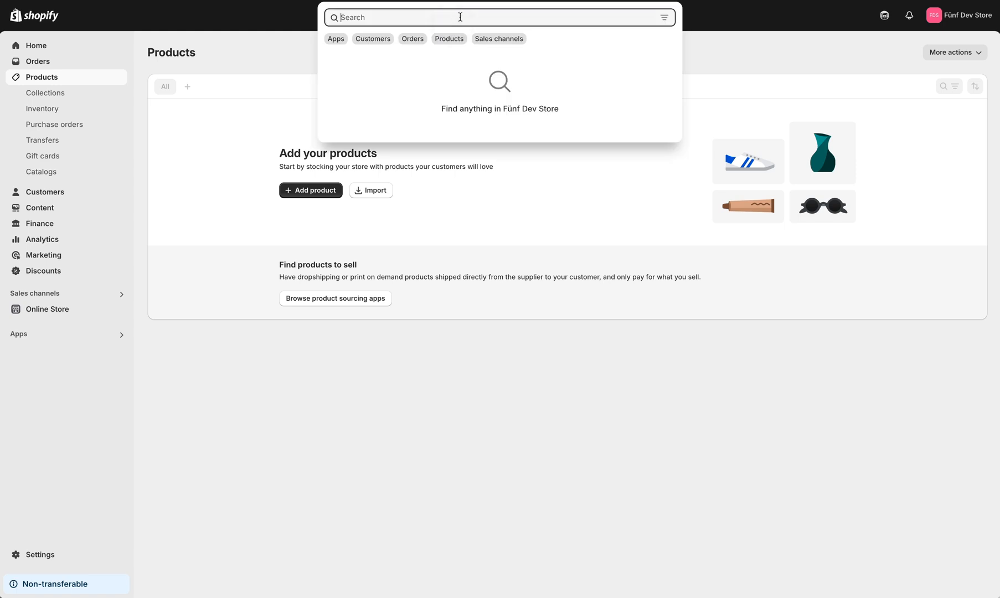
pyautogui.write('Shopyflow')
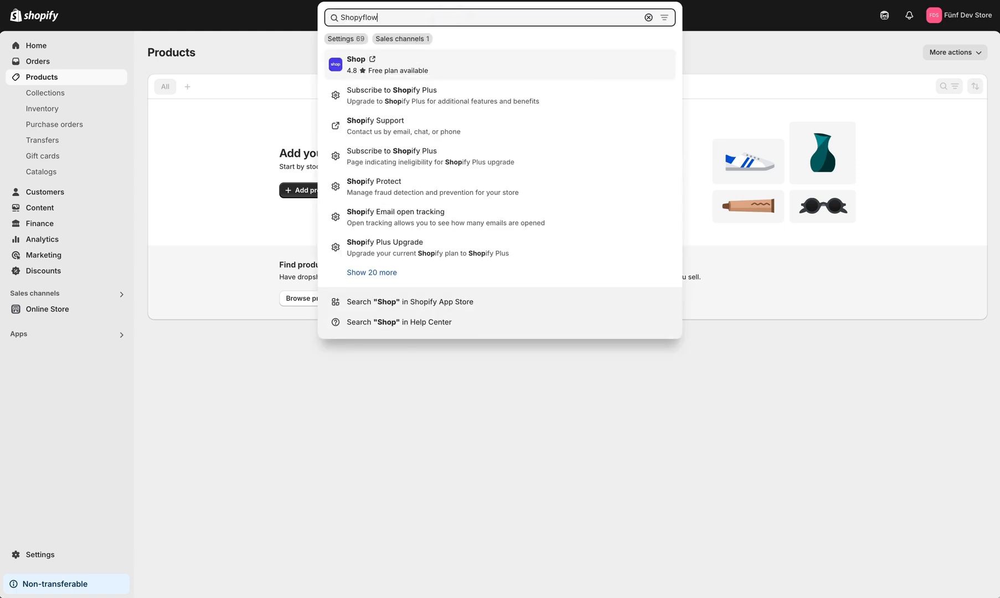
pyautogui.click(410, 301)
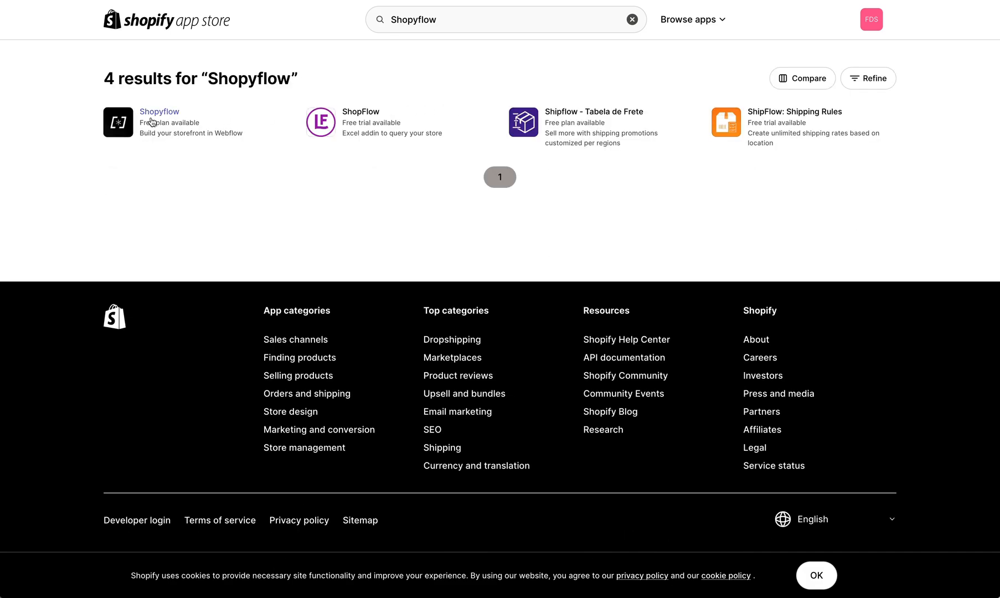
# Choose the Shopyflow result to bring up its install prompt with requested permissions.
pyautogui.click(158, 111)
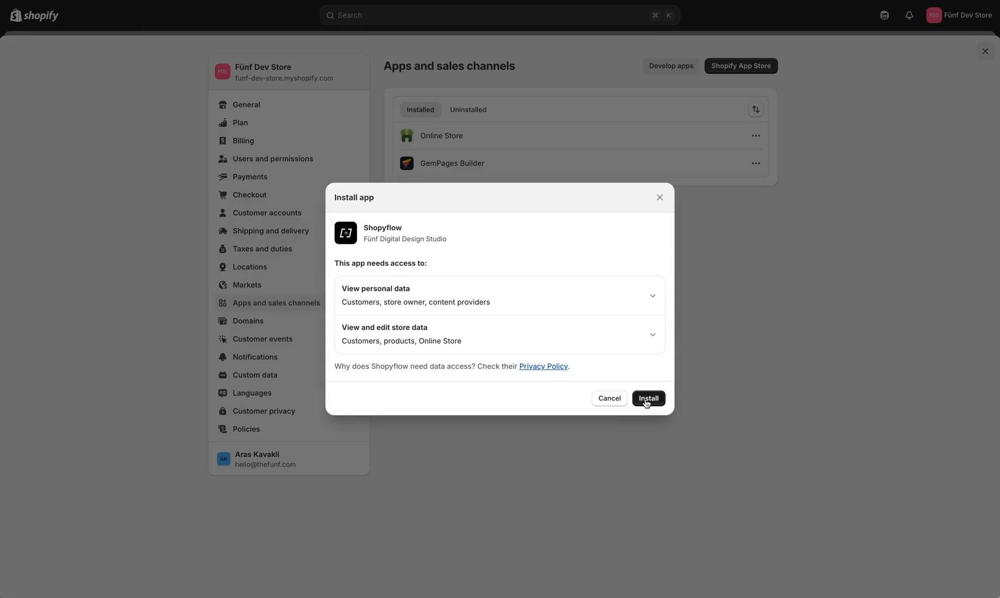
# Install Shopyflow with the requested data access, landing on its login page.
pyautogui.click(648, 398)
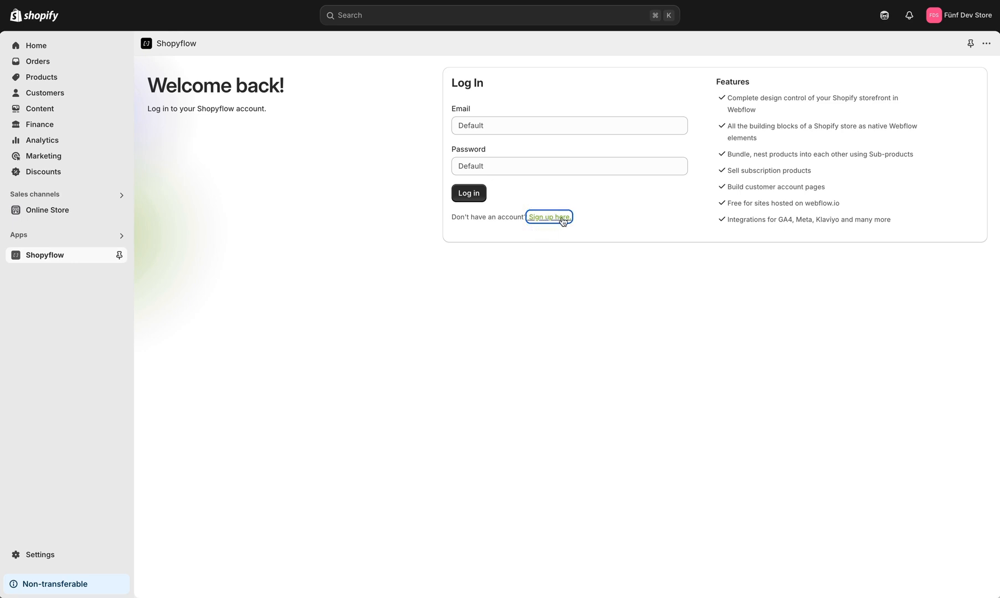
# Log in to the Shopyflow account with email and password to reach the dashboard.
pyautogui.click(547, 217)
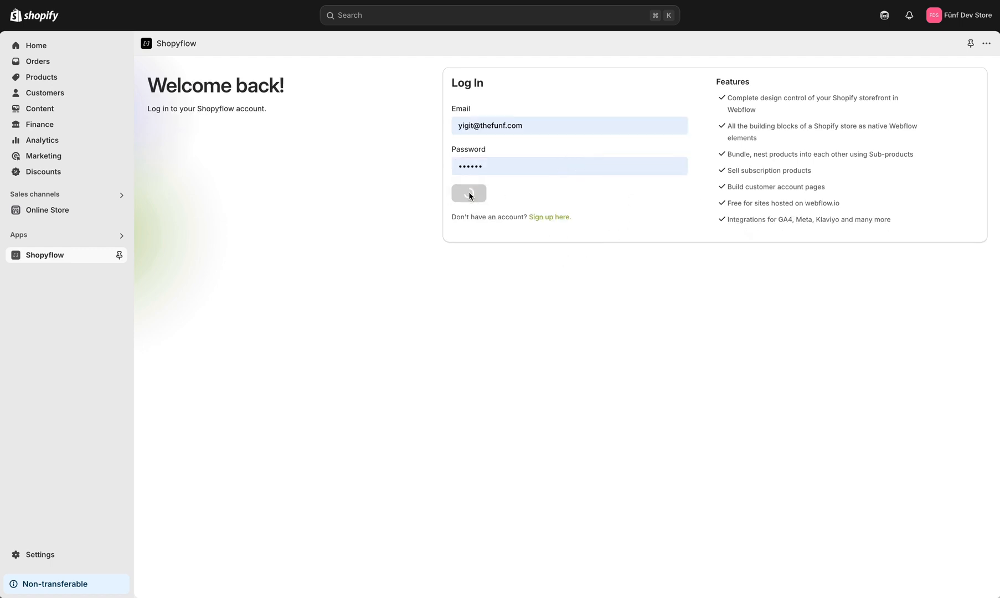
pyautogui.click(468, 193)
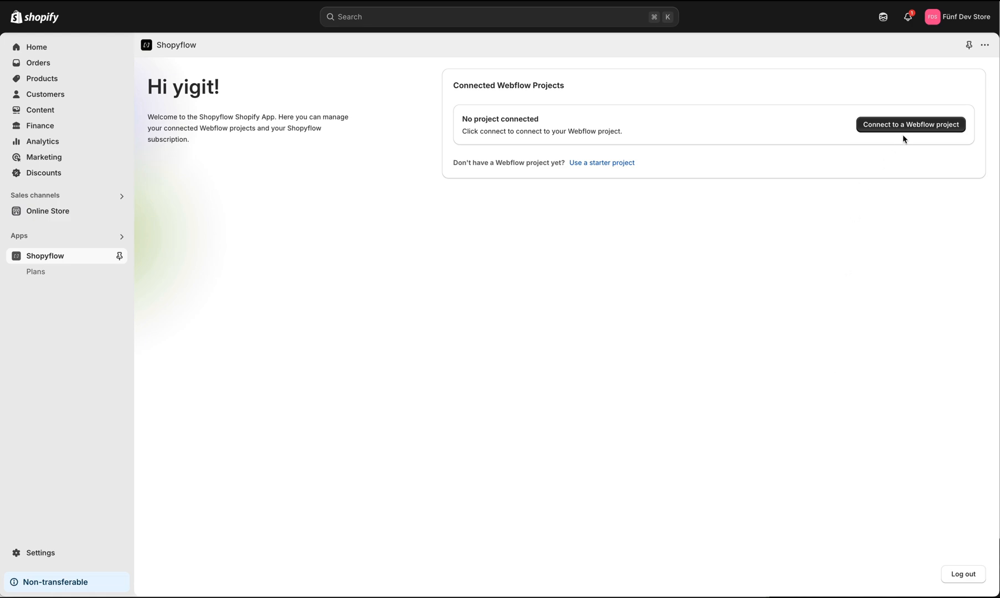
# Start connecting a Webflow project and add a new one, bringing up Webflow's authorization window.
pyautogui.click(910, 124)
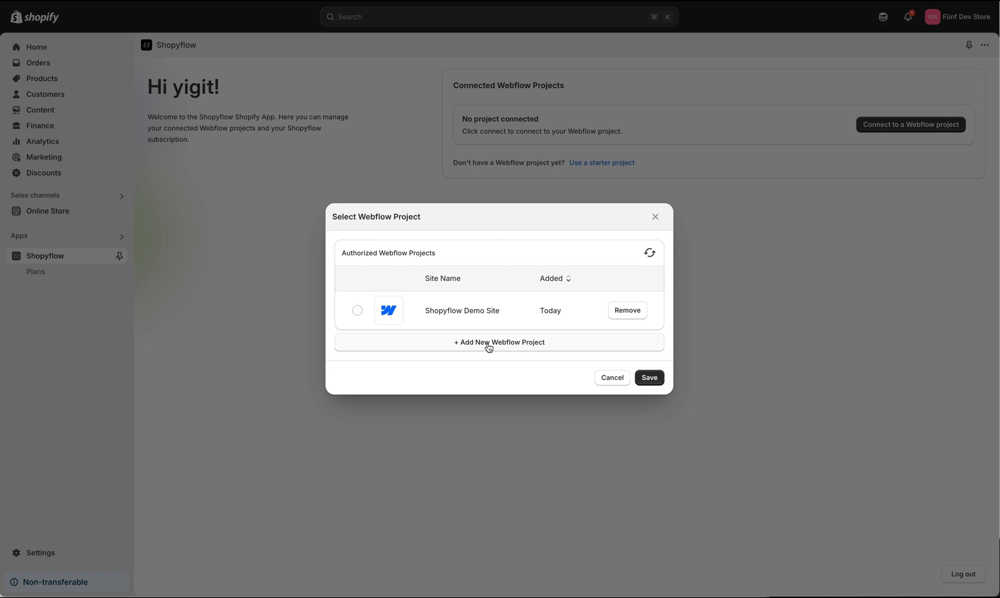
pyautogui.click(499, 342)
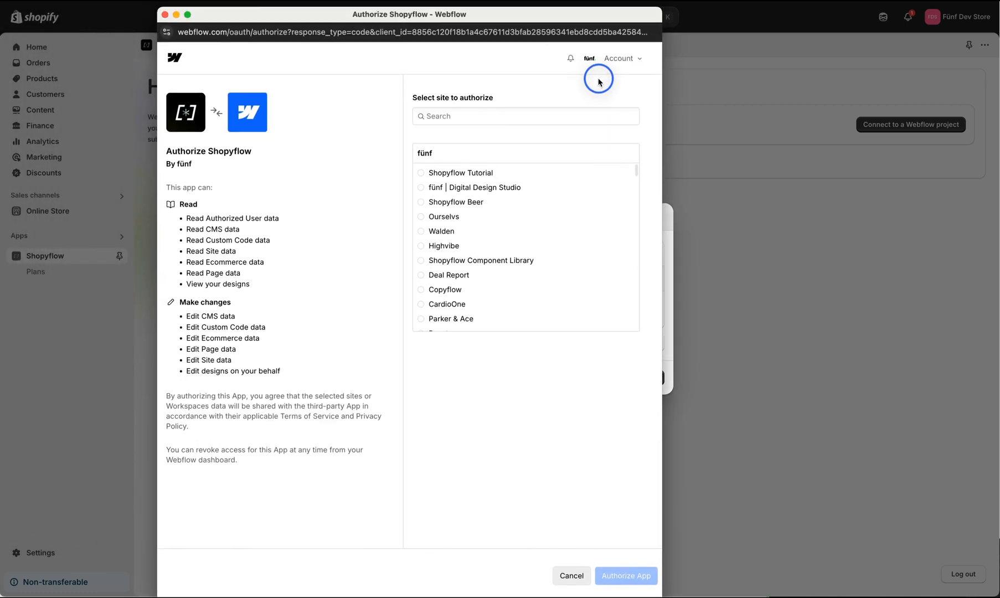
# Find the Shopyflow Relume Starter site by searching 'Relu' and authorize Shopyflow for it.
pyautogui.click(522, 116)
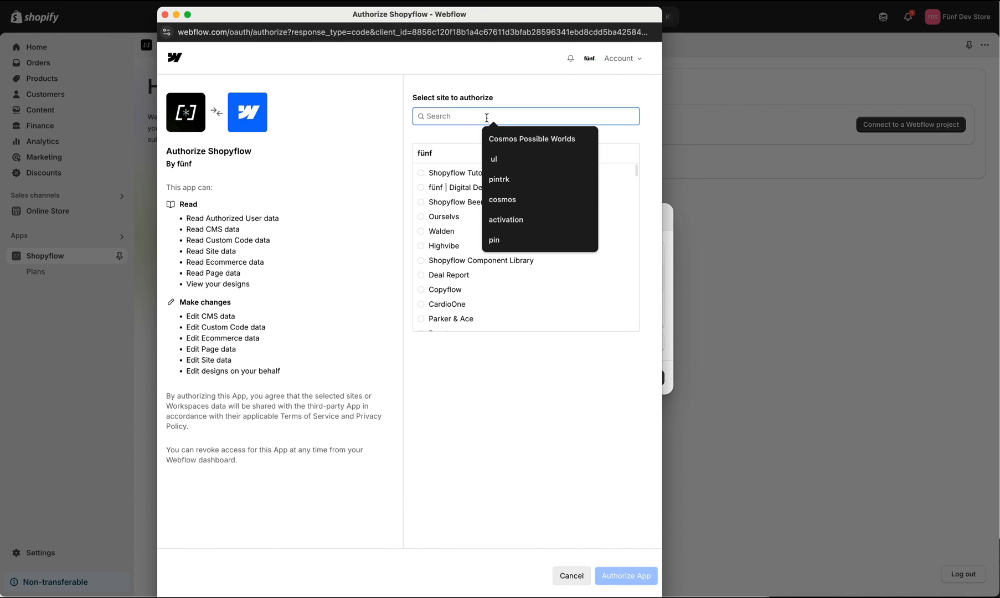
pyautogui.write('Relu')
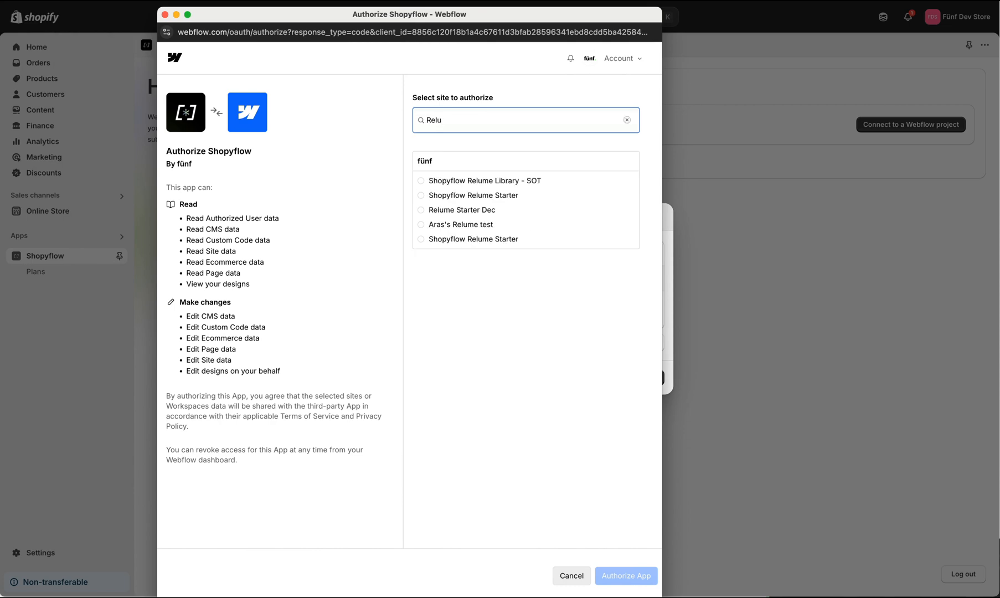
pyautogui.click(421, 196)
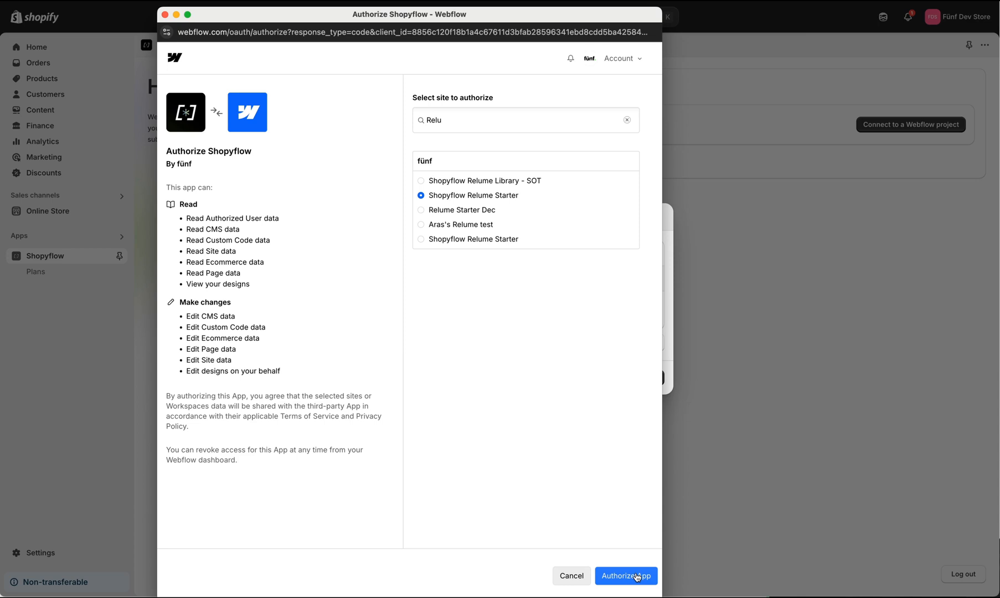
pyautogui.click(625, 575)
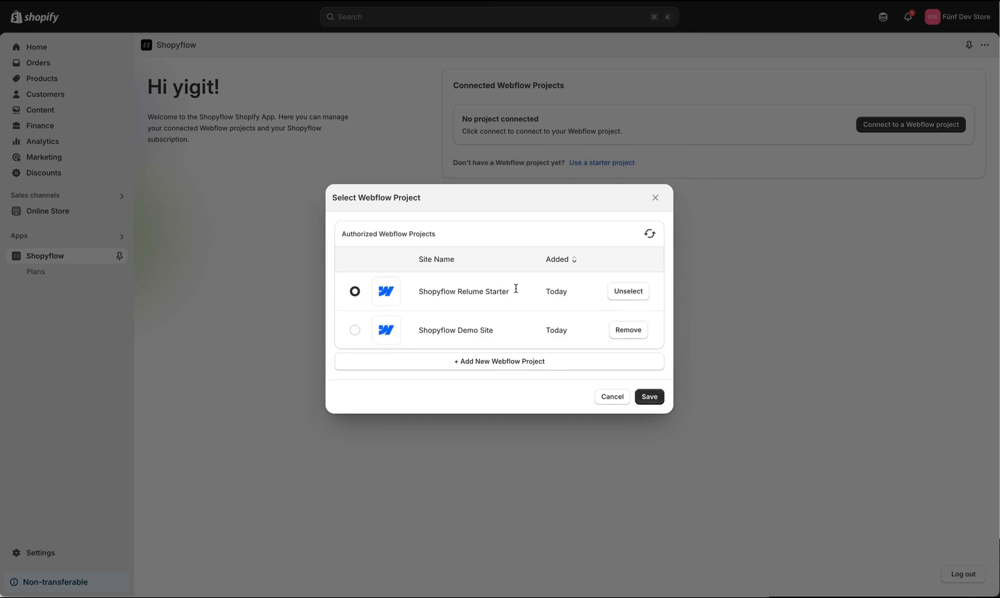
# Save Shopyflow Relume Starter as the connected Webflow project.
pyautogui.click(649, 396)
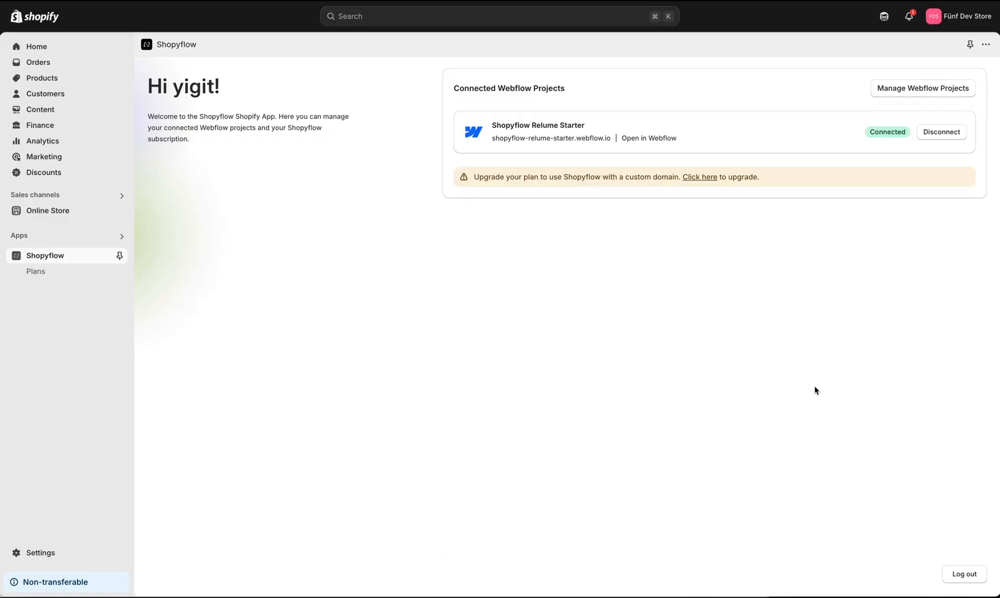
pyautogui.moveTo(780, 356)
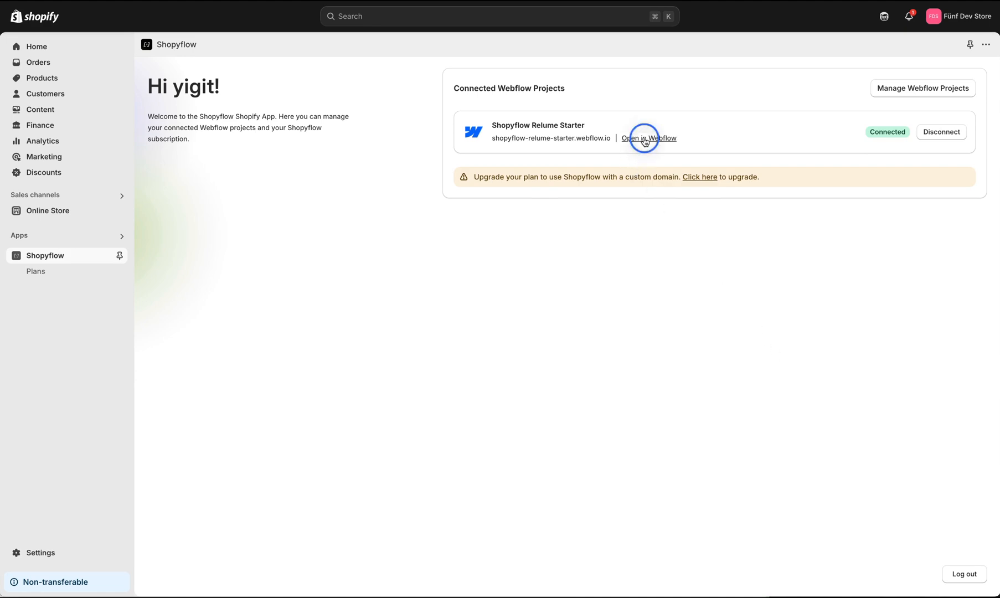
# Open Shopyflow Relume Starter in Webflow Designer and launch the Shopyflow app panel.
pyautogui.click(649, 138)
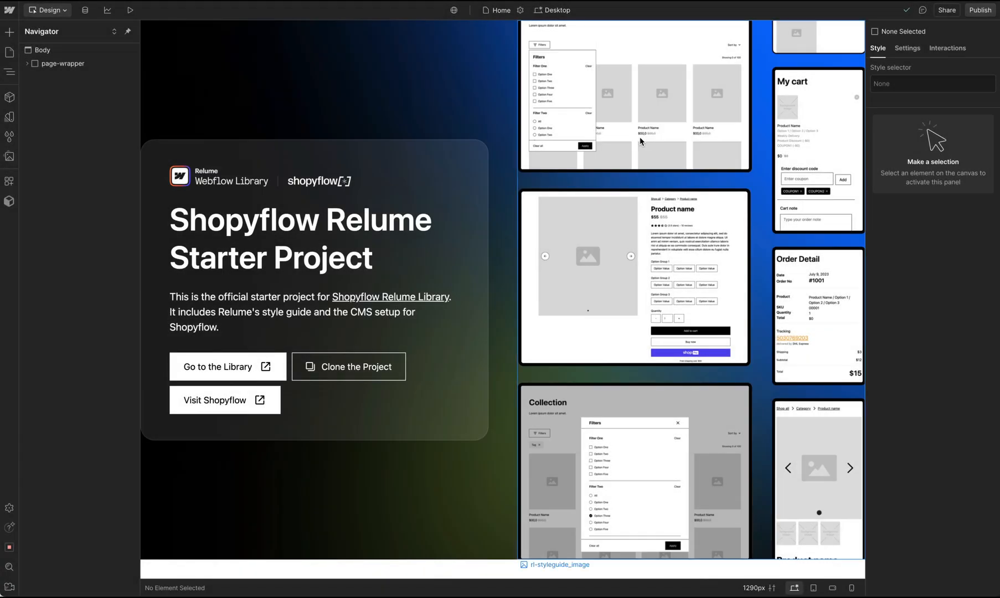
pyautogui.moveTo(10, 183)
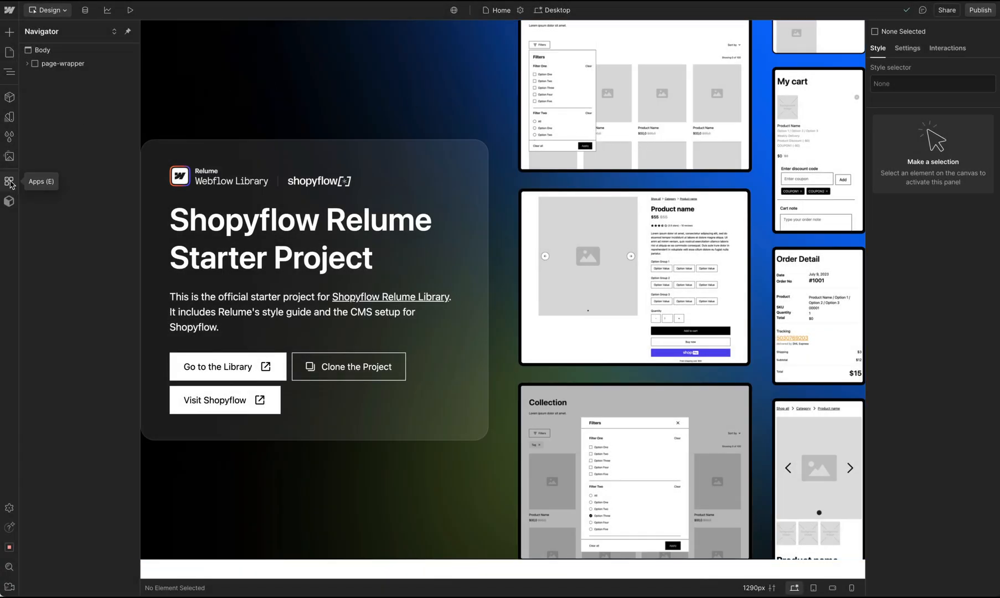
pyautogui.click(10, 181)
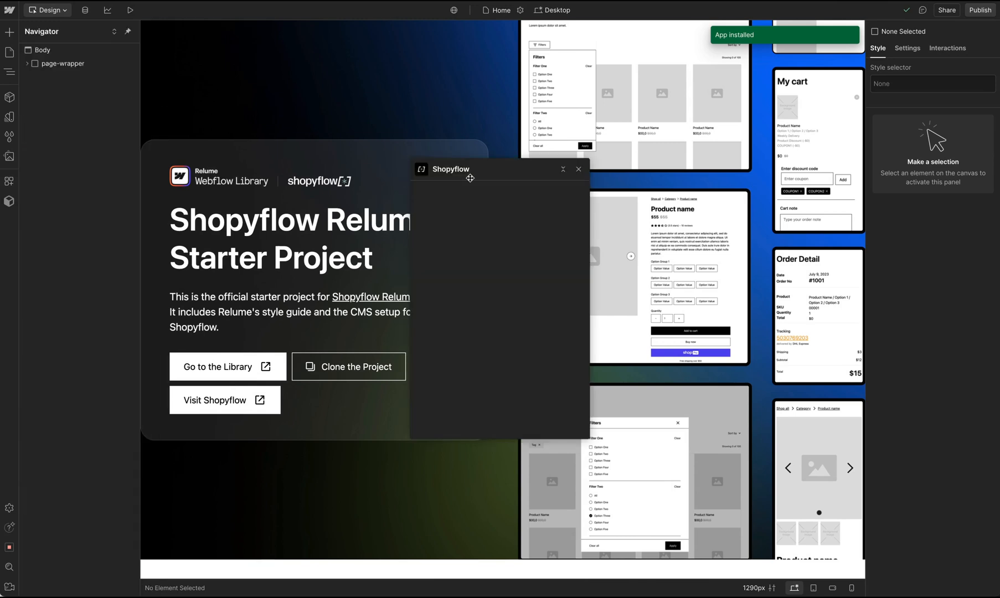